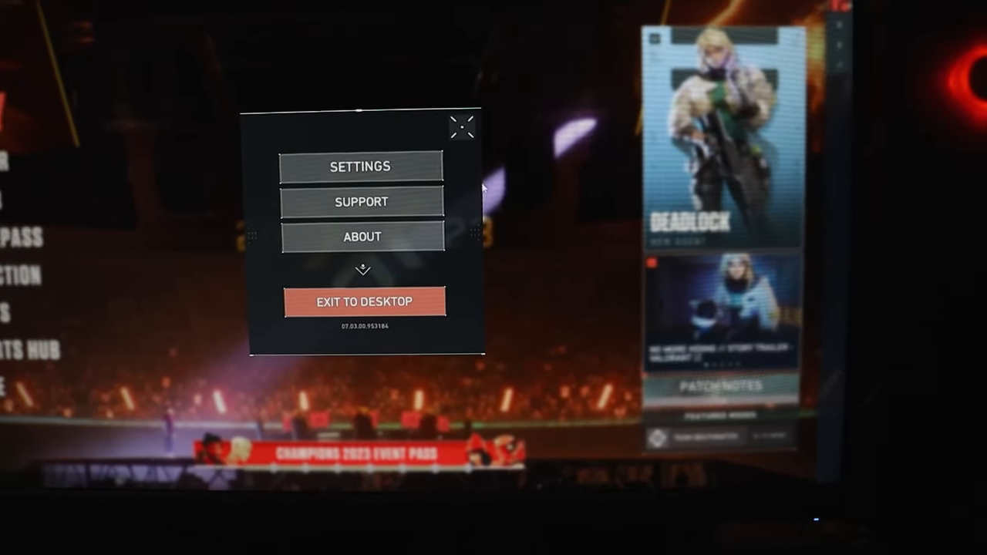
Step: Exit VALORANT to the desktop and launch AMD Radeon Software from its icon
click(362, 301)
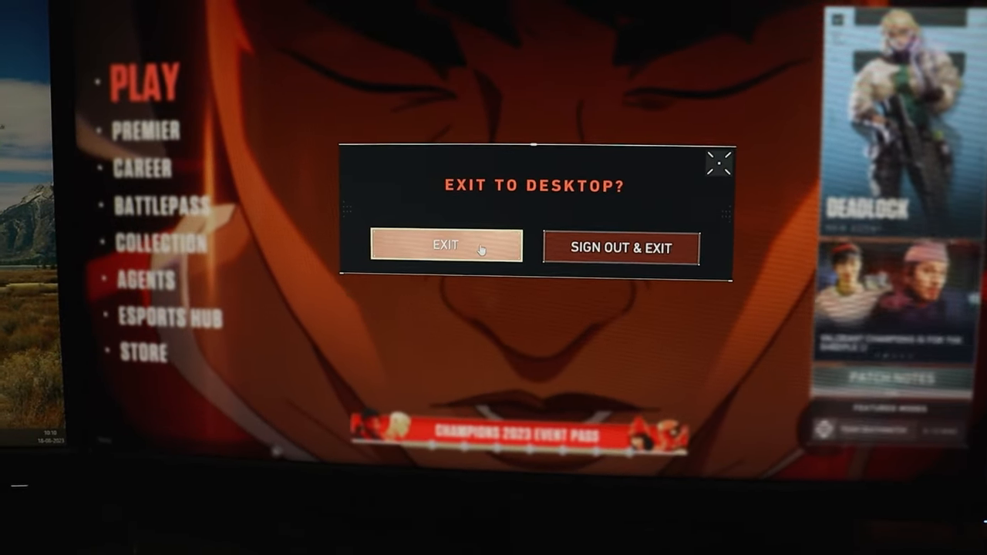
click(446, 247)
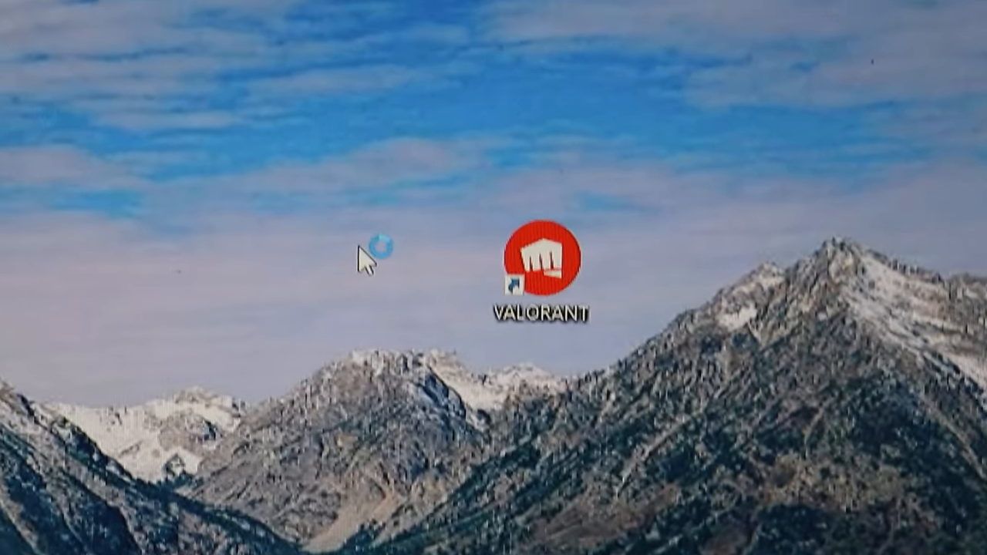
double_click(546, 262)
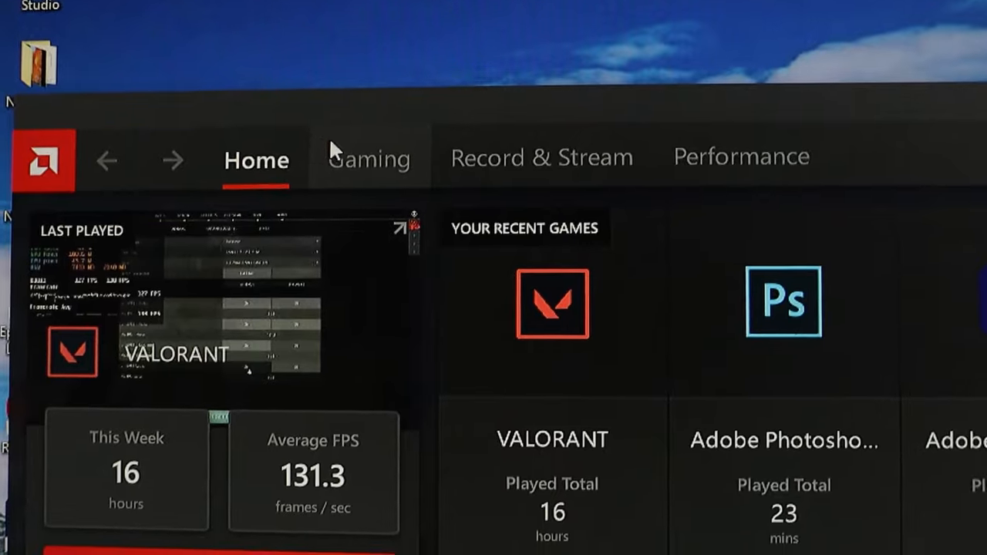
Step: Go to Gaming > Display to view Display 2's FreeSync and scaling settings
click(368, 158)
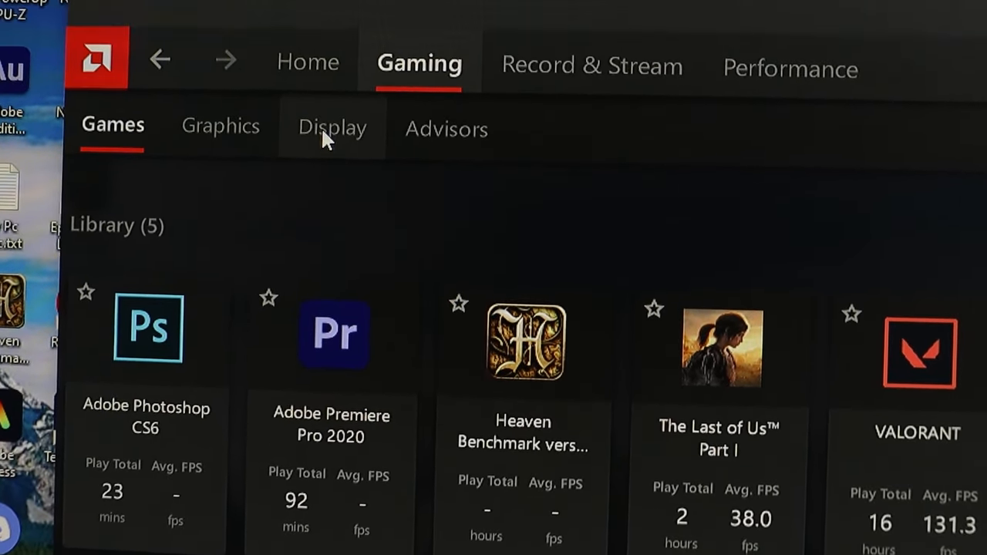
click(332, 127)
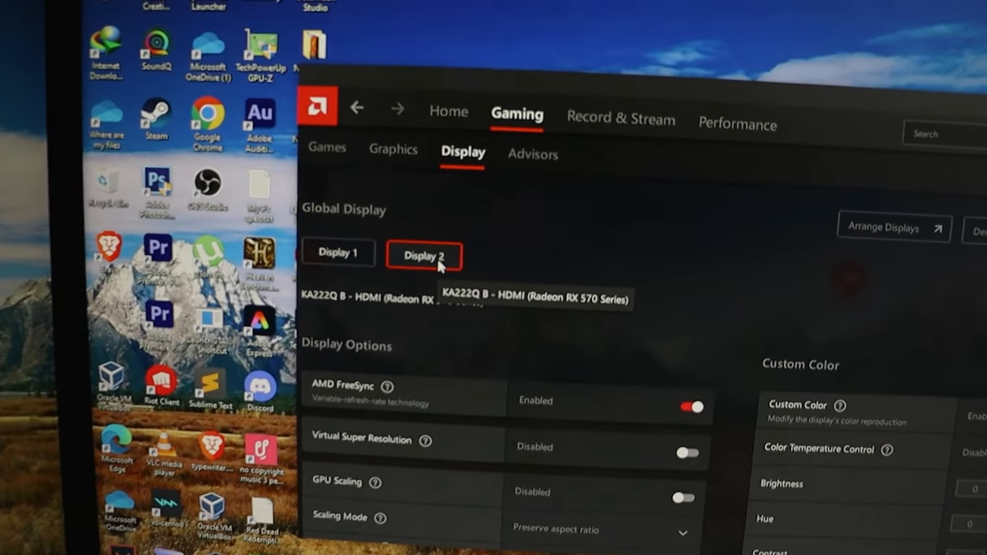
Step: Scroll to Display Options and switch the AMD FreeSync toggle off for Display 2
scroll(down, 3)
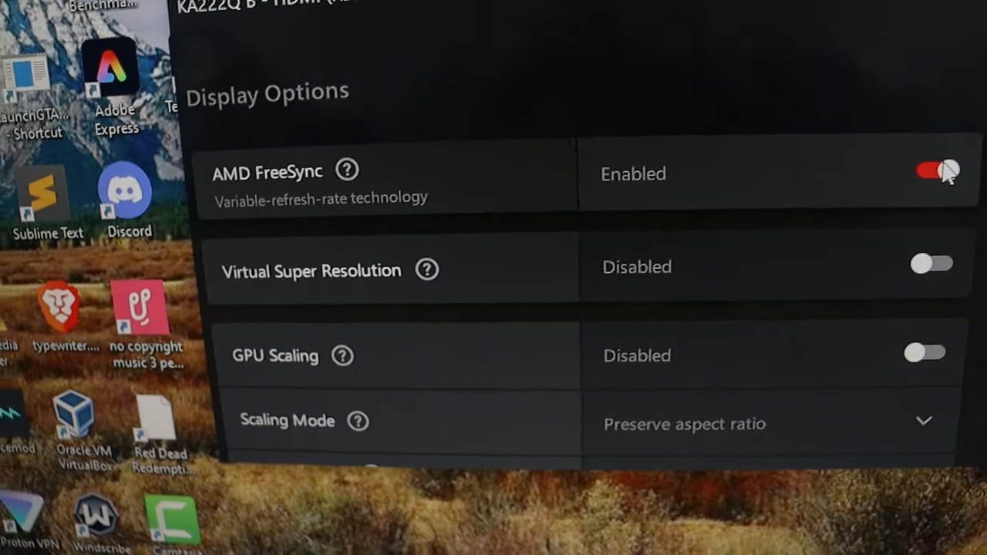
click(933, 172)
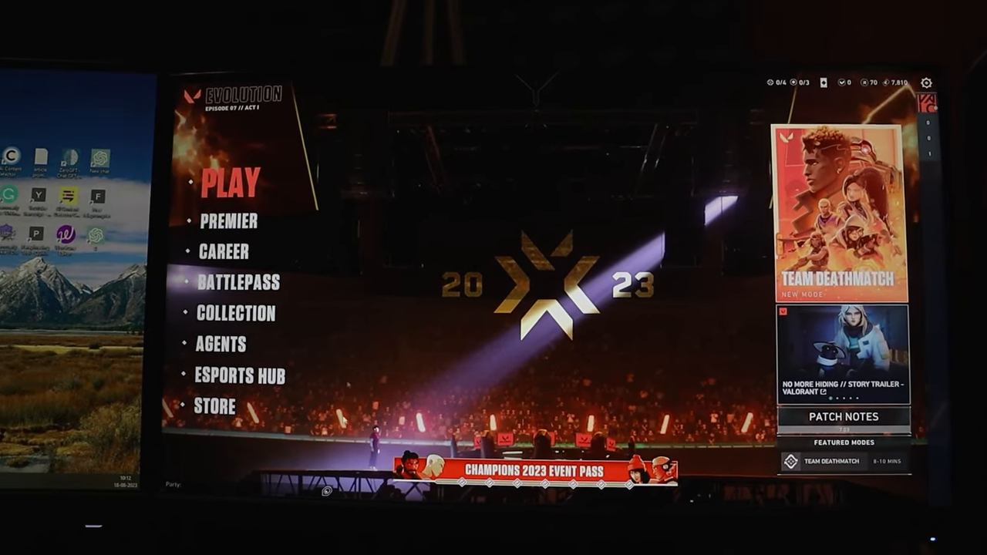
Step: From VALORANT's main menu, open the Play lobby showing Unrated mode
click(232, 182)
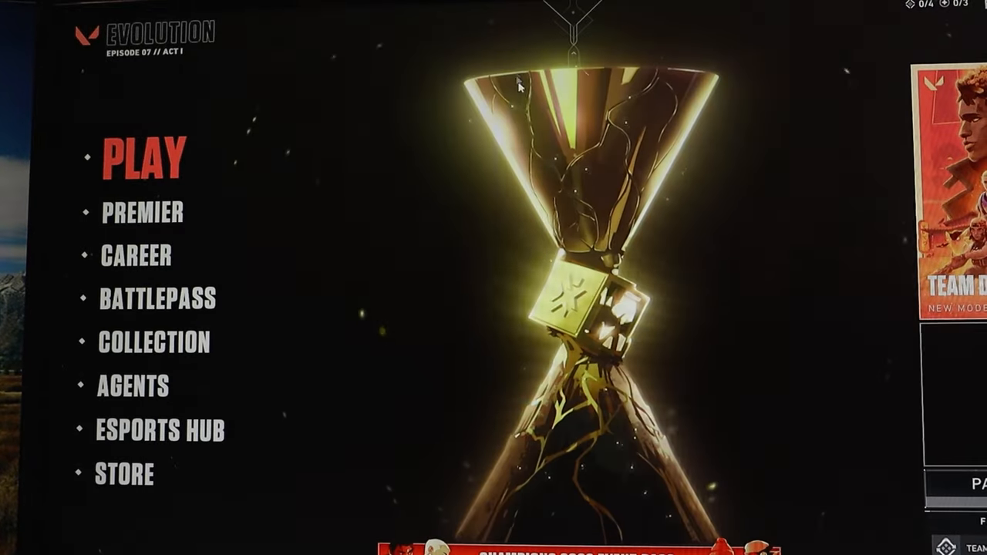
click(143, 158)
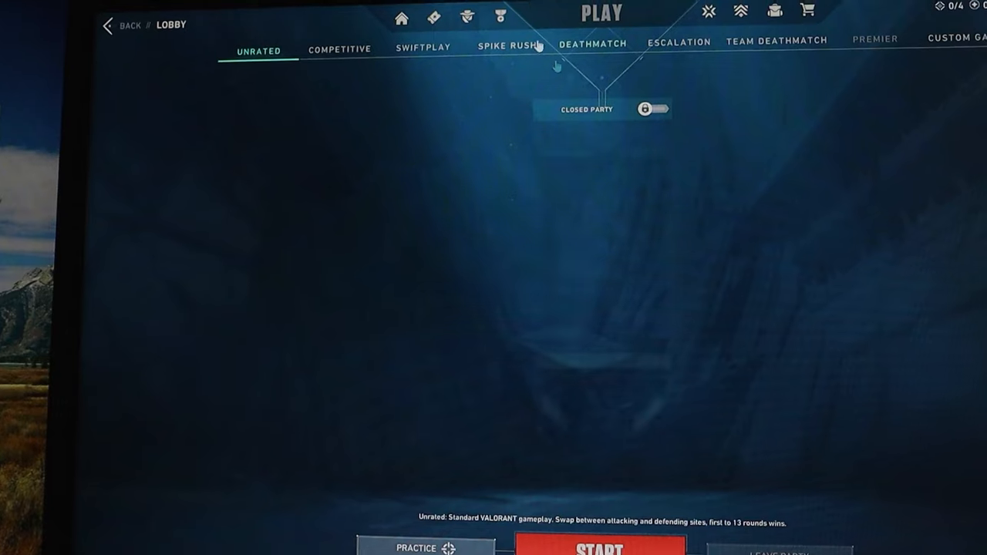